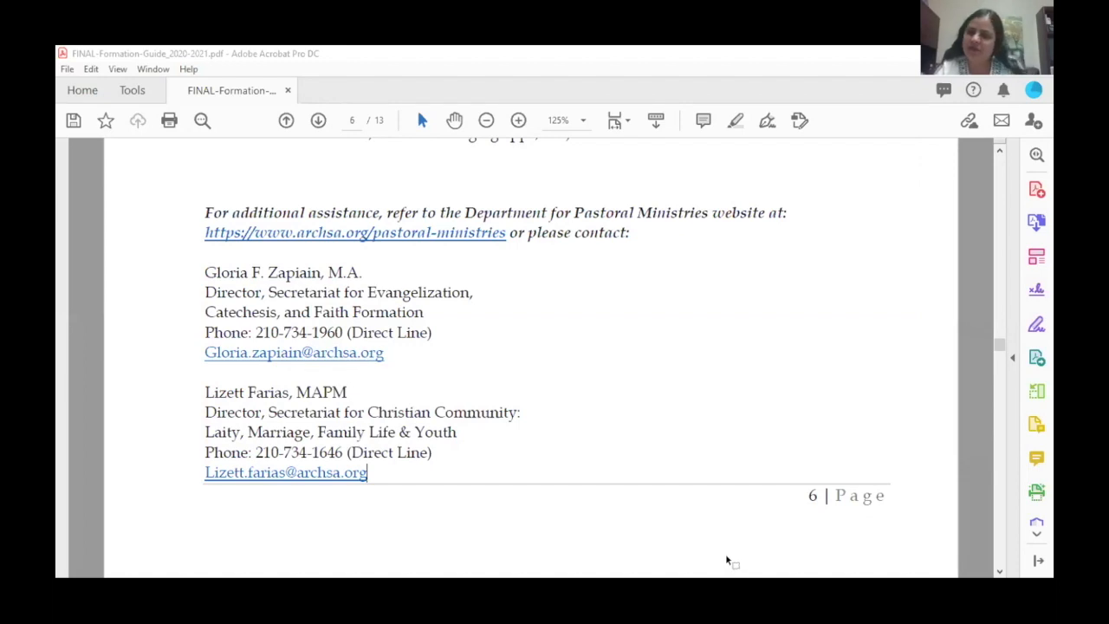
mouse_move(726, 475)
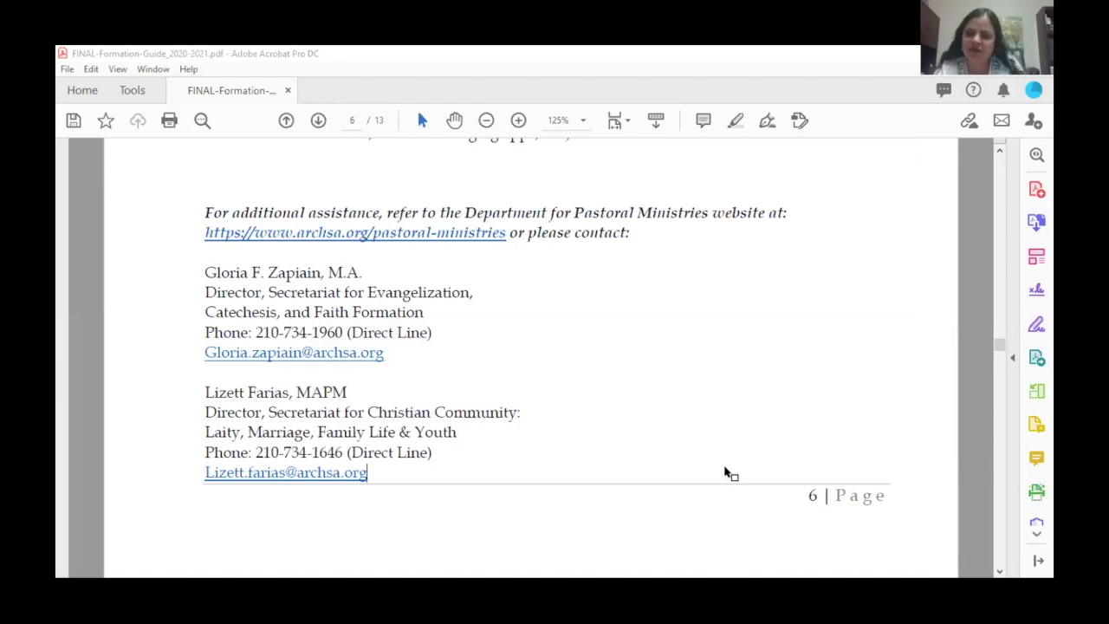
mouse_move(759, 443)
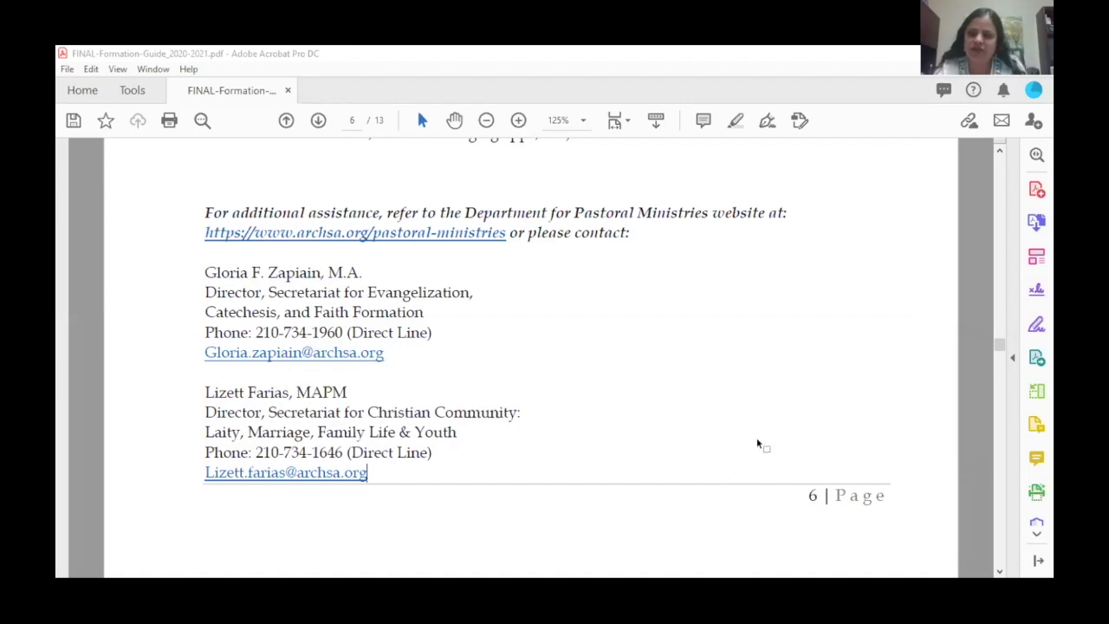